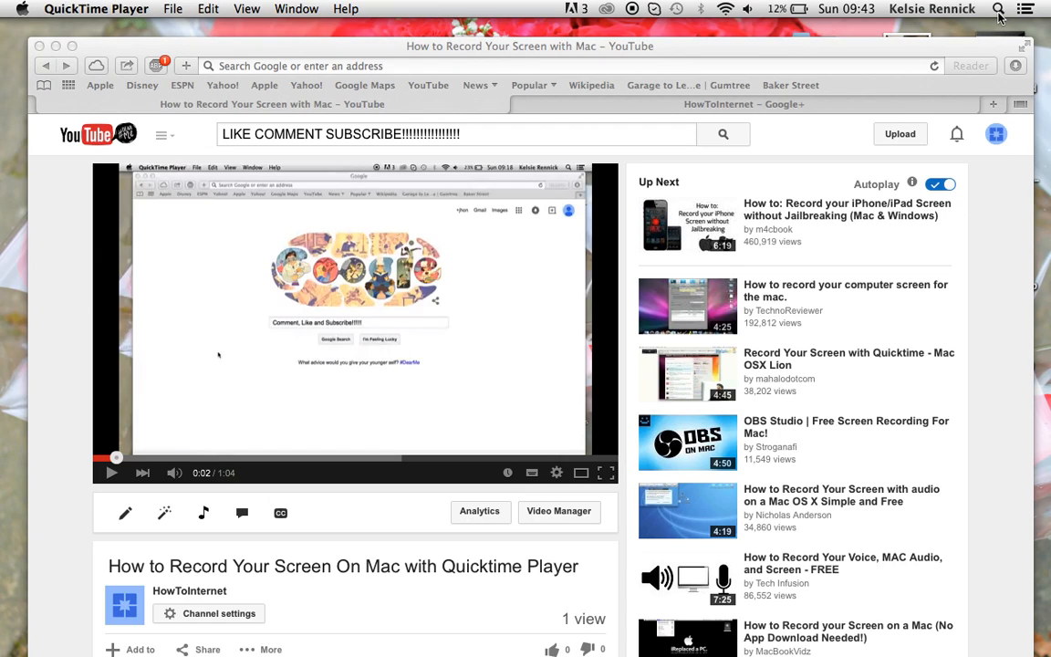
Open Spotlight from the menu bar to search for "quick"
{"action": "left_click", "coordinate": [998, 9]}
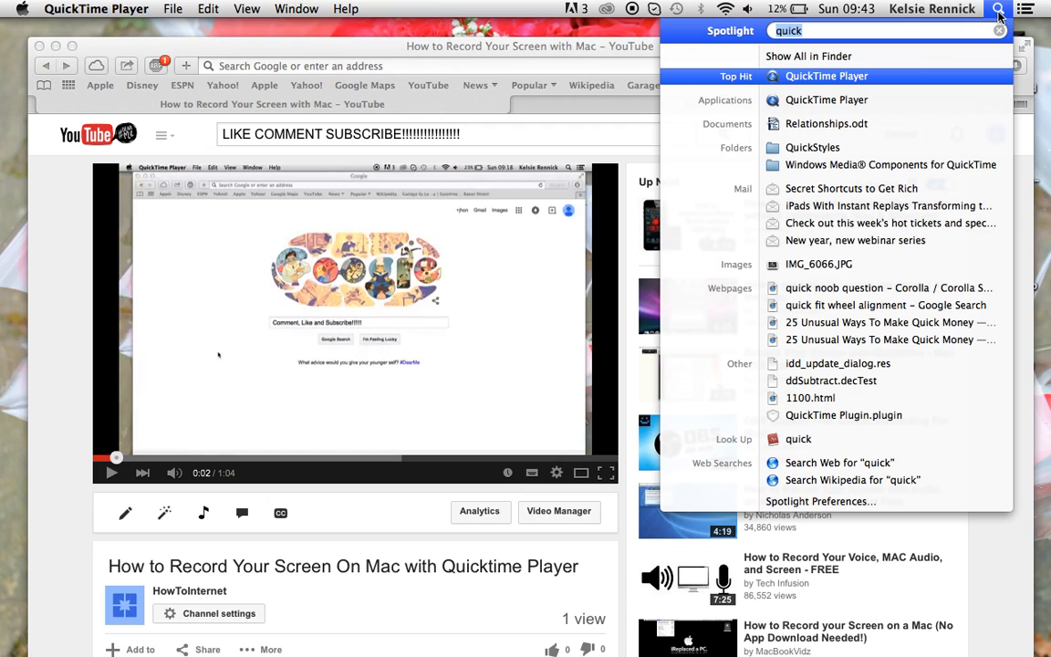
{"action": "mouse_move", "coordinate": [790, 75]}
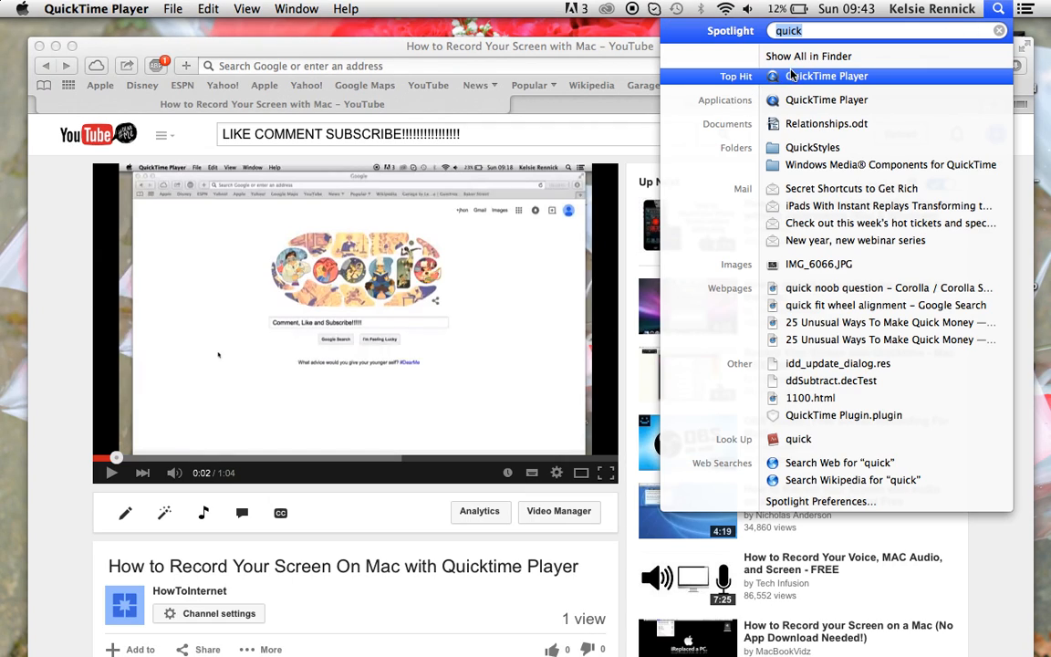
{"action": "mouse_move", "coordinate": [881, 56]}
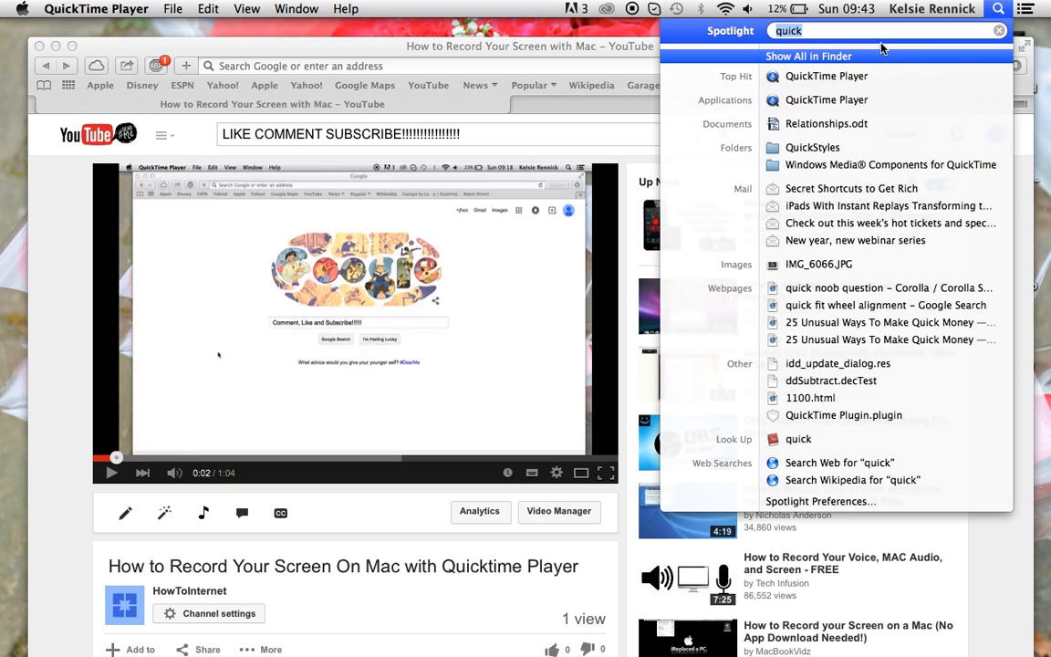
{"action": "mouse_move", "coordinate": [897, 18]}
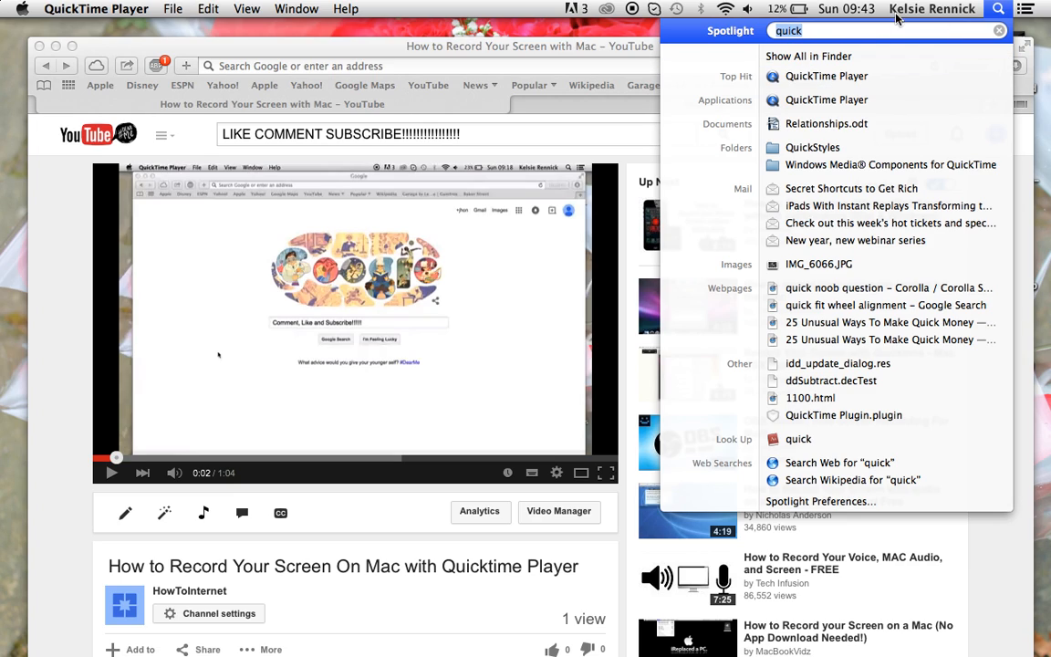
{"action": "mouse_move", "coordinate": [826, 75]}
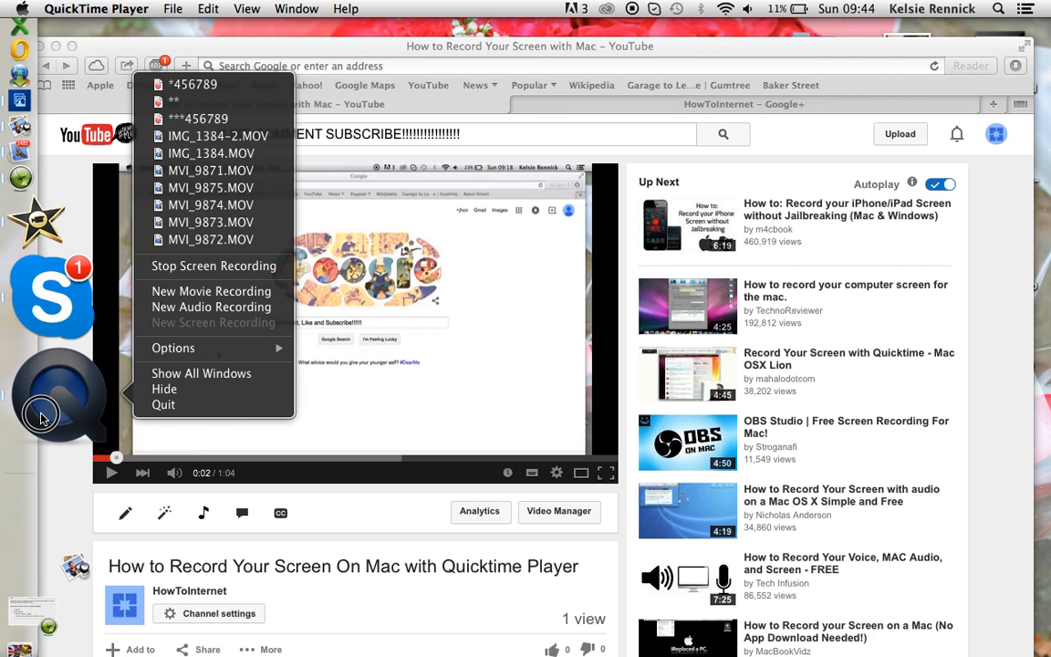
{"action": "mouse_move", "coordinate": [213, 306]}
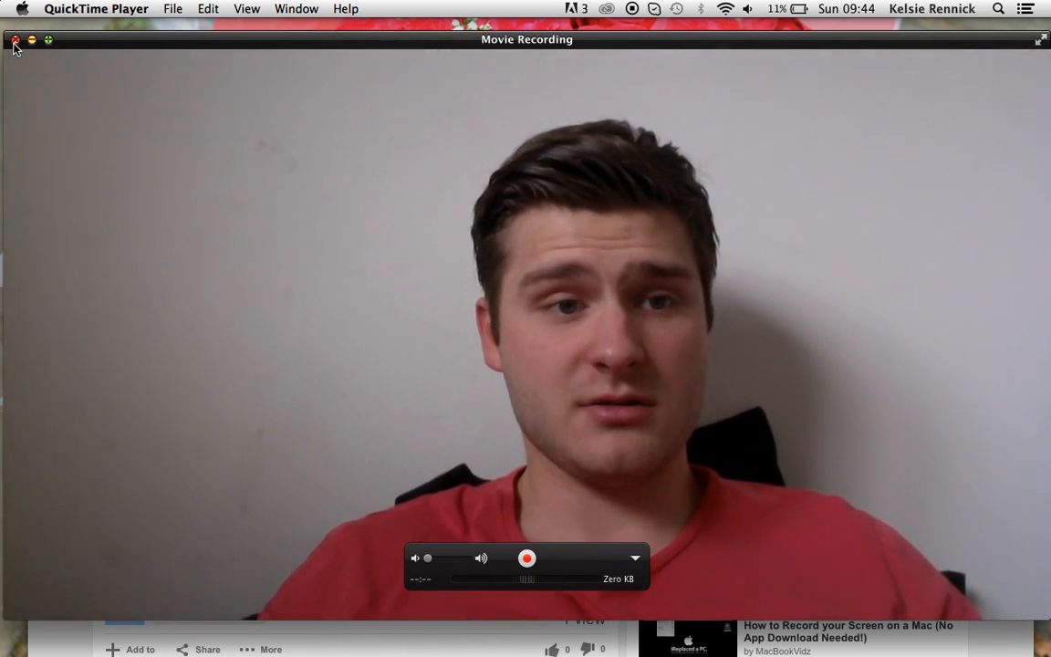
Close the Movie Recording webcam window without recording anything
{"action": "left_click", "coordinate": [15, 40]}
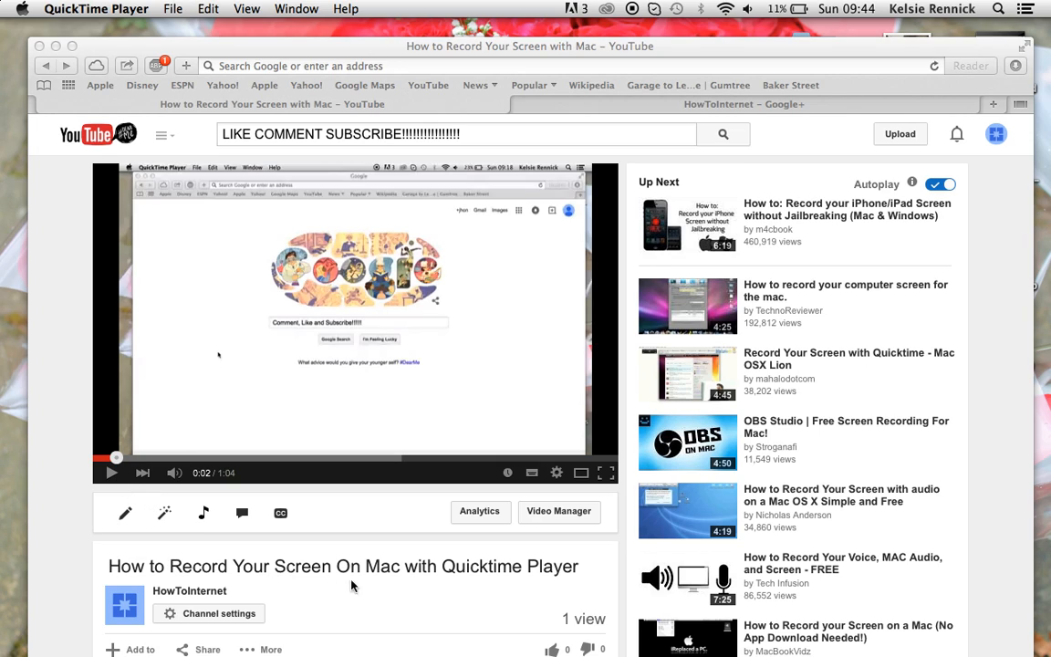
{"action": "mouse_move", "coordinate": [119, 493]}
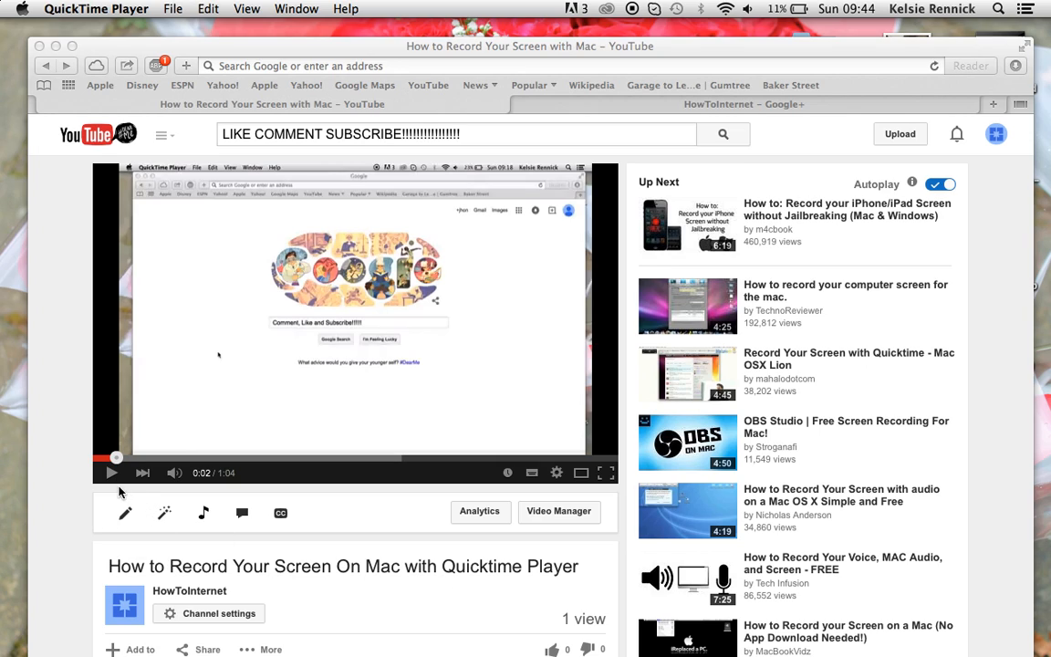
{"action": "mouse_move", "coordinate": [101, 432]}
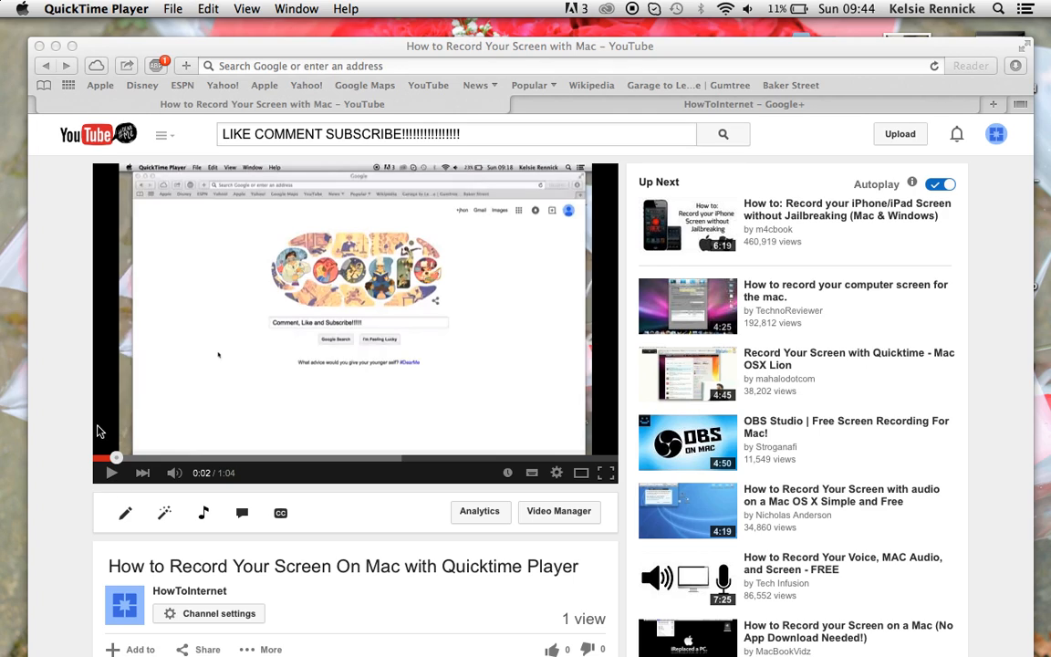
{"action": "mouse_move", "coordinate": [101, 431]}
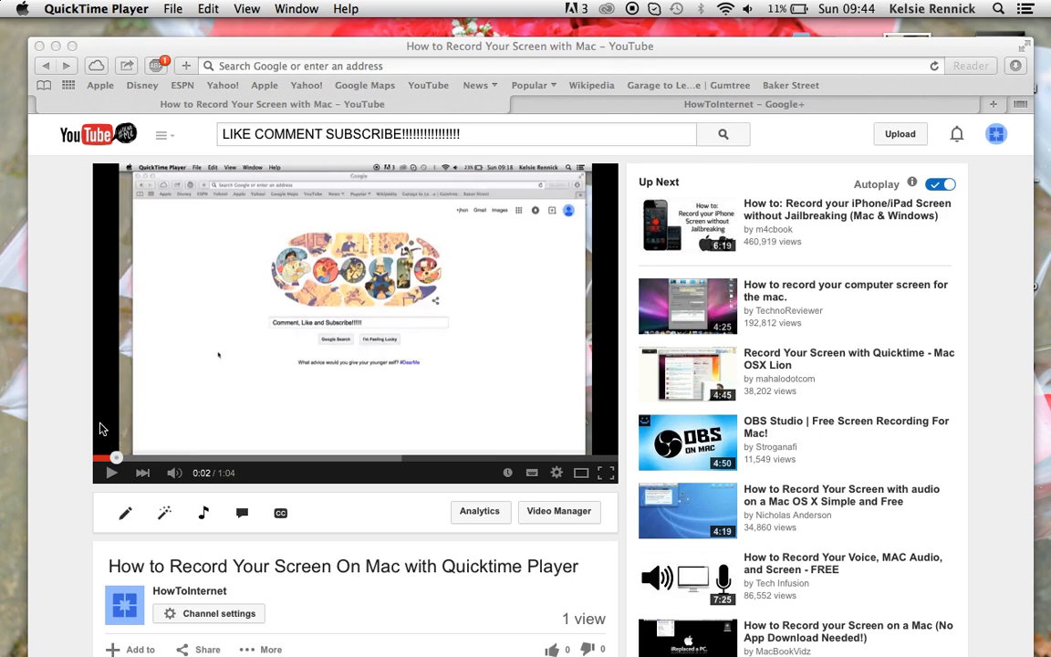